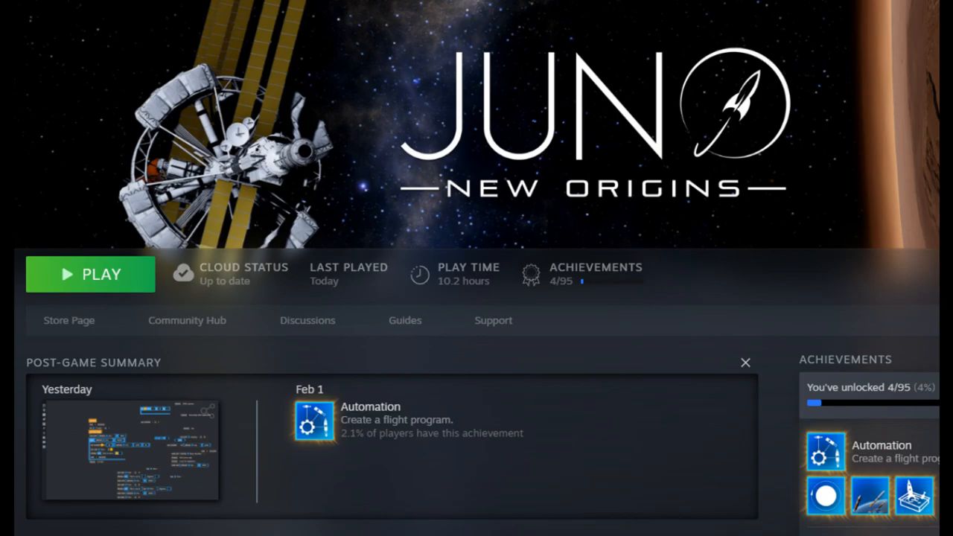
Start Juno: New Origins with the PLAY button on its Steam library page.
{"action": "left_click", "coordinate": [89, 274]}
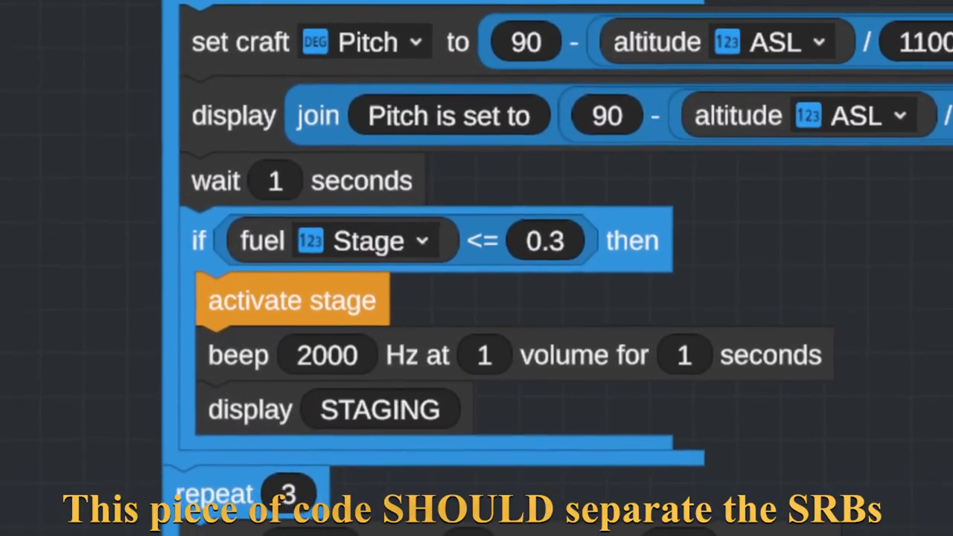
{"action": "scroll", "scroll_direction": "down", "scroll_amount": 3}
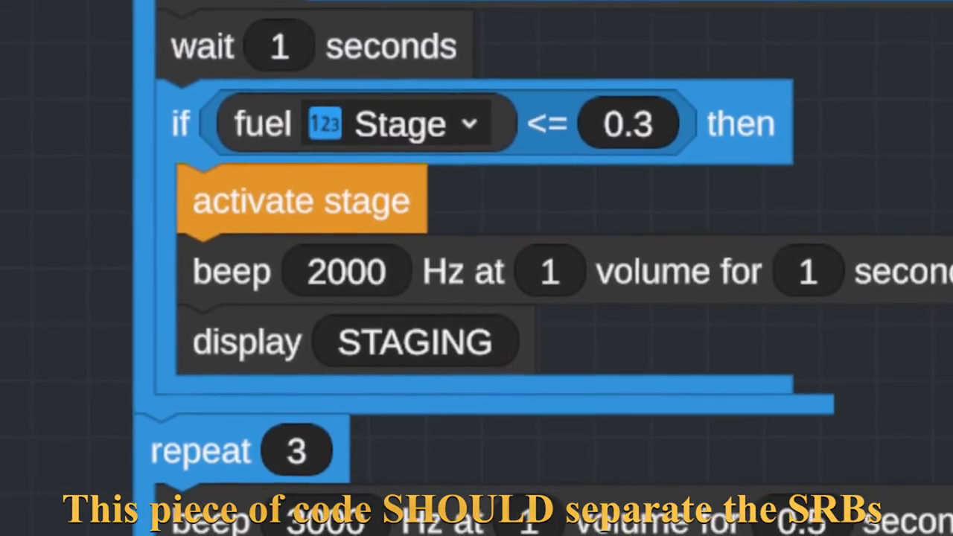
{"action": "scroll", "scroll_direction": "up", "scroll_amount": 3}
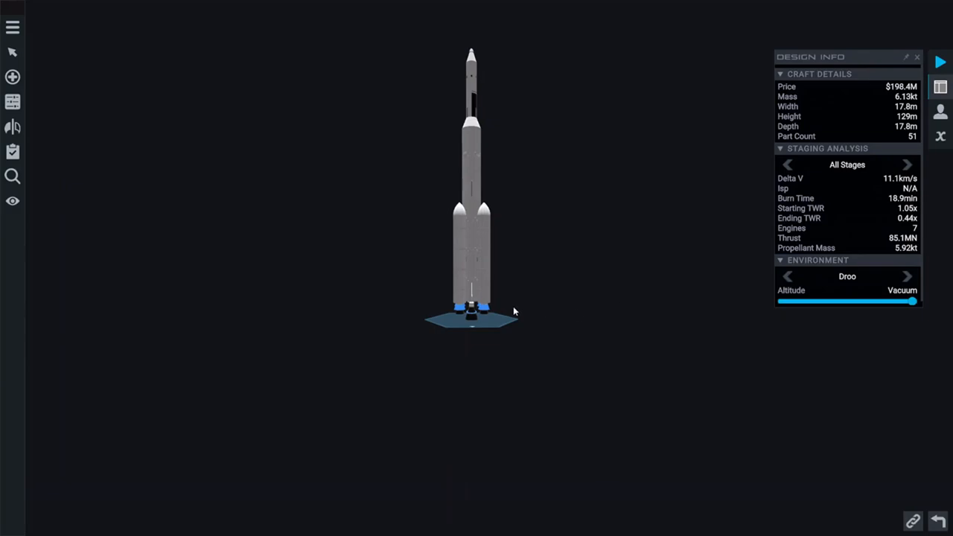
{"action": "mouse_move", "coordinate": [627, 329]}
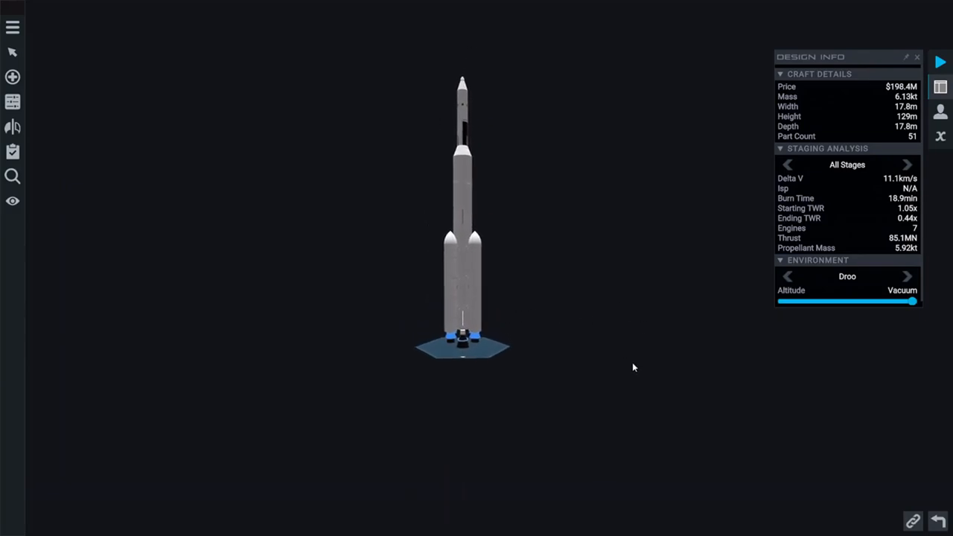
{"action": "scroll", "scroll_direction": "up", "scroll_amount": 3}
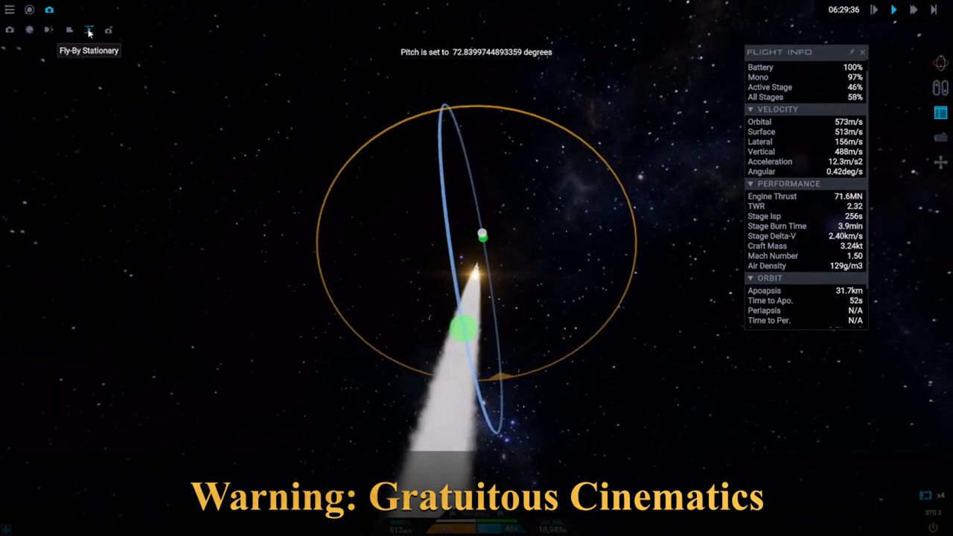
Cycle the flight camera through Fly-By Stationary, Chase View, then Fly-By Cinematic.
{"action": "left_click", "coordinate": [49, 30]}
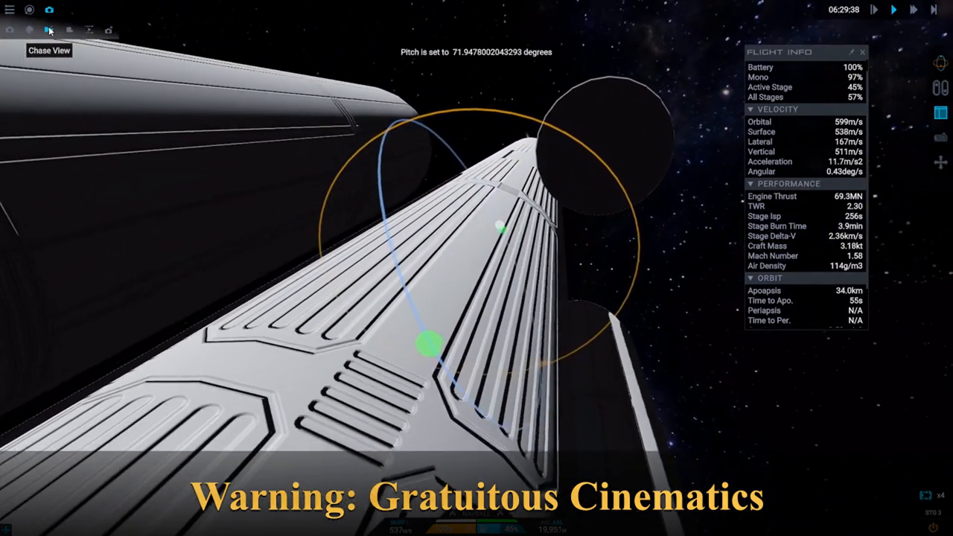
{"action": "left_click", "coordinate": [68, 30]}
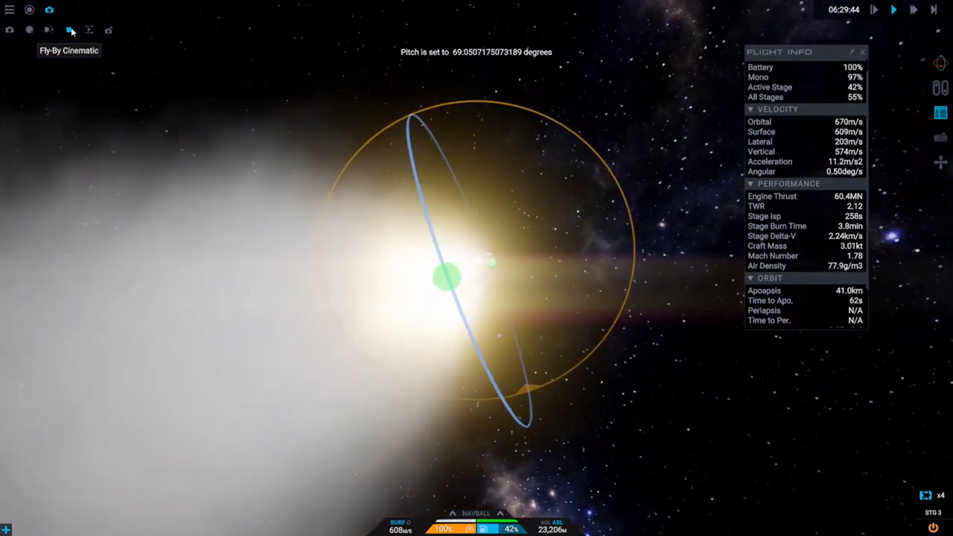
{"action": "left_click", "coordinate": [10, 30]}
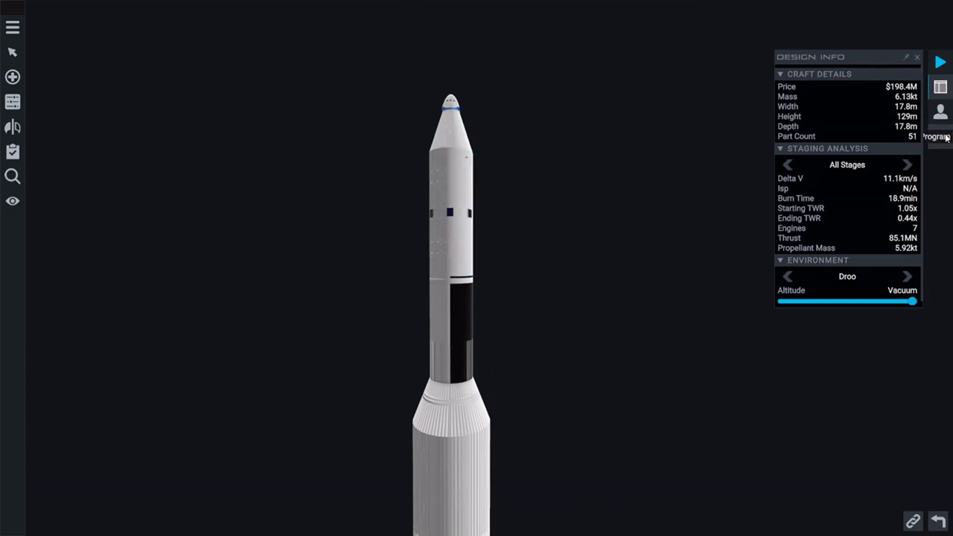
Open the rocket's Vizzy flight program from the designer's Program button.
{"action": "left_click", "coordinate": [937, 136]}
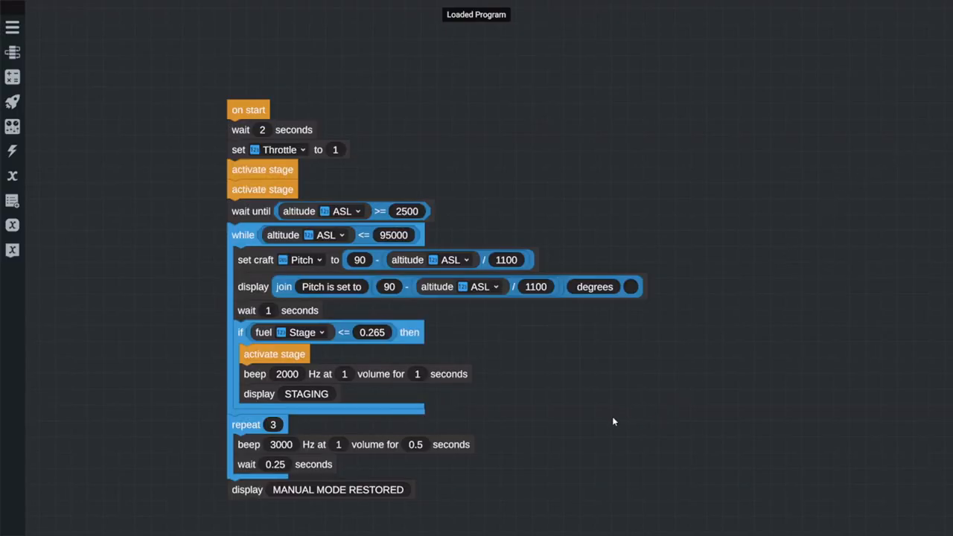
{"action": "double_click", "coordinate": [373, 332]}
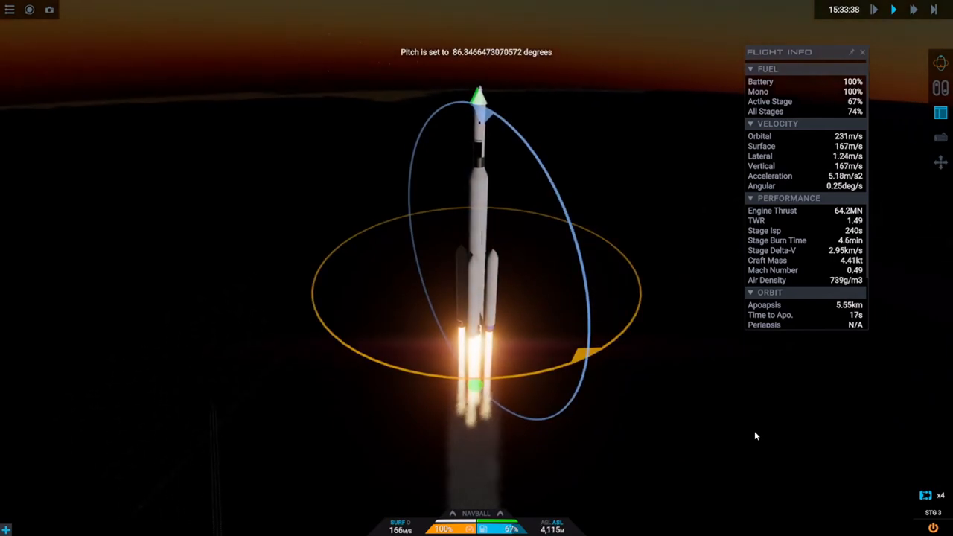
{"action": "left_click", "coordinate": [462, 280]}
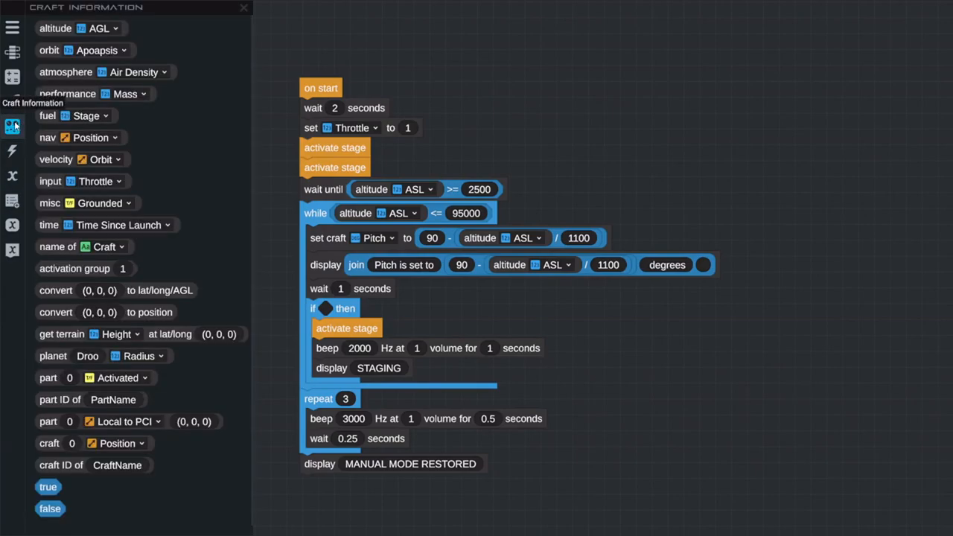
{"action": "mouse_move", "coordinate": [52, 227]}
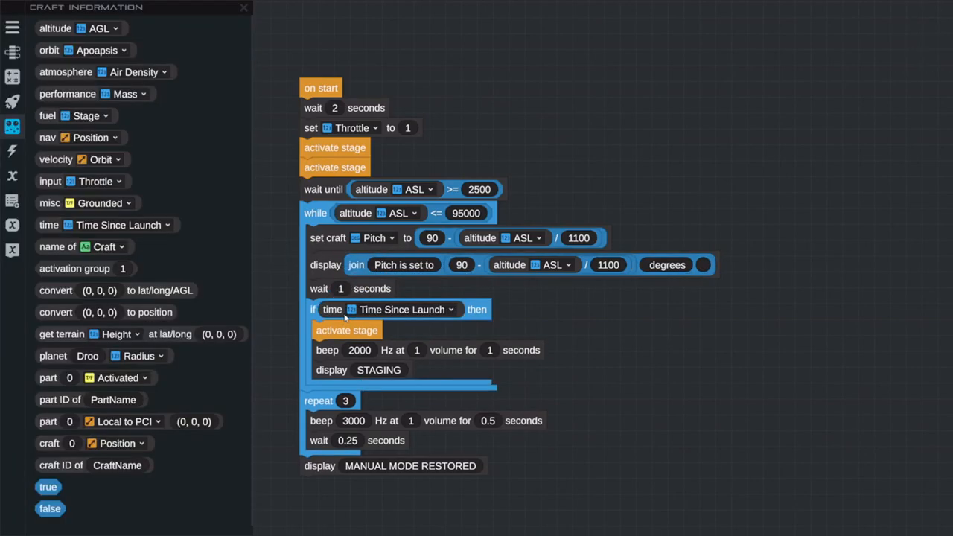
Set the staging if-condition to Time Since Launch >= 108.
{"action": "left_click", "coordinate": [452, 309]}
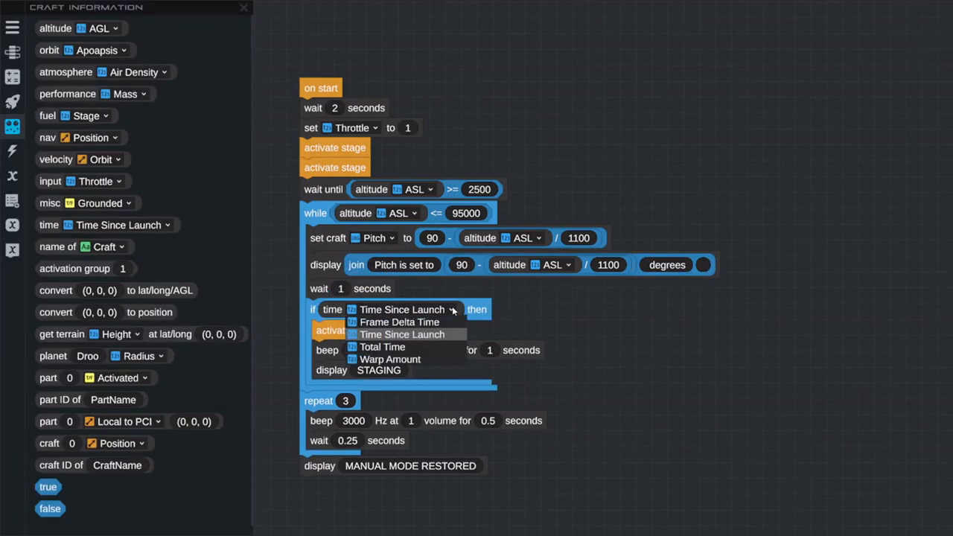
{"action": "mouse_move", "coordinate": [402, 335]}
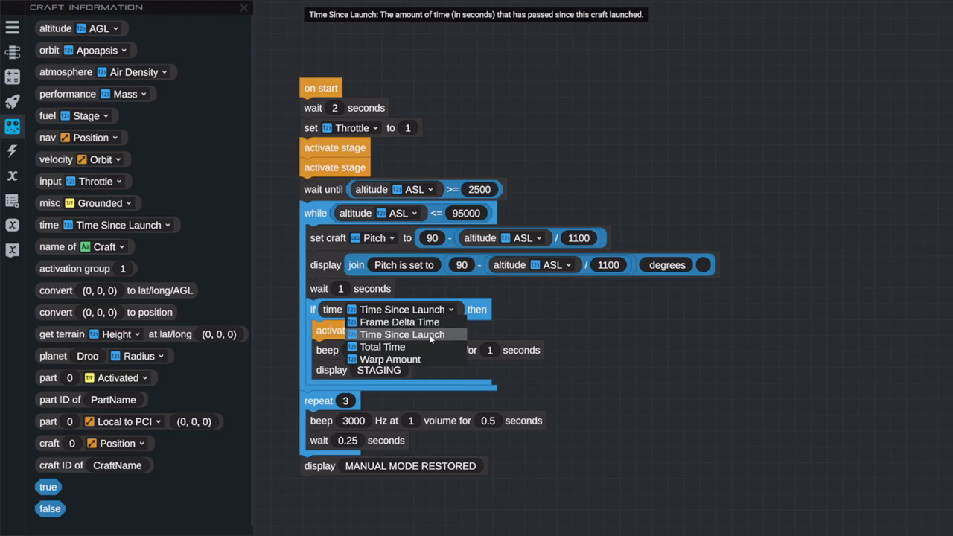
{"action": "mouse_move", "coordinate": [398, 321]}
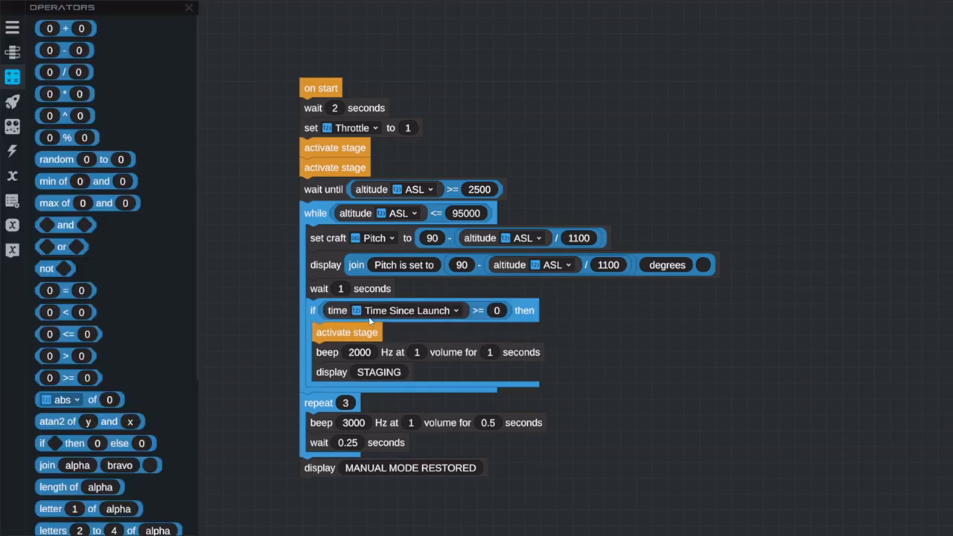
{"action": "left_click", "coordinate": [496, 311]}
{"action": "type", "text": "108"}
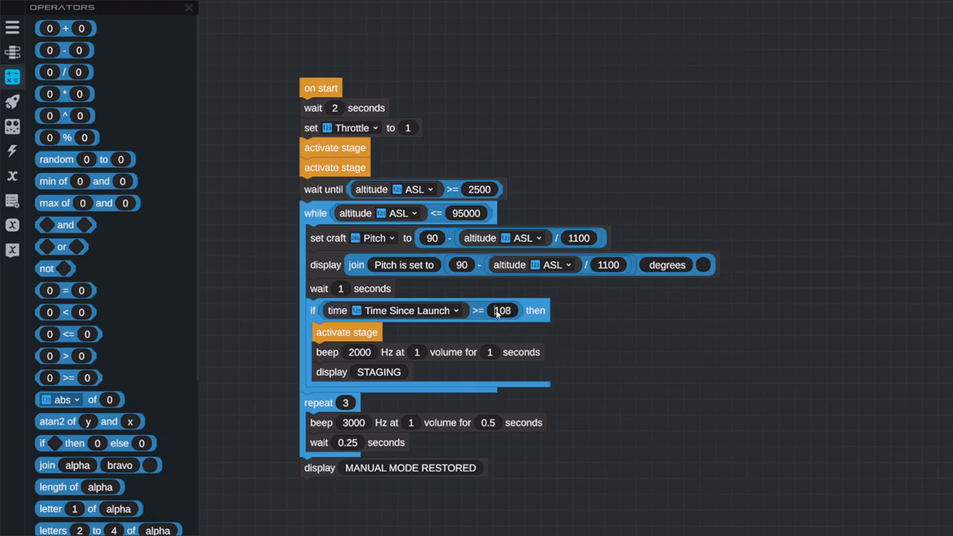
{"action": "mouse_move", "coordinate": [446, 314]}
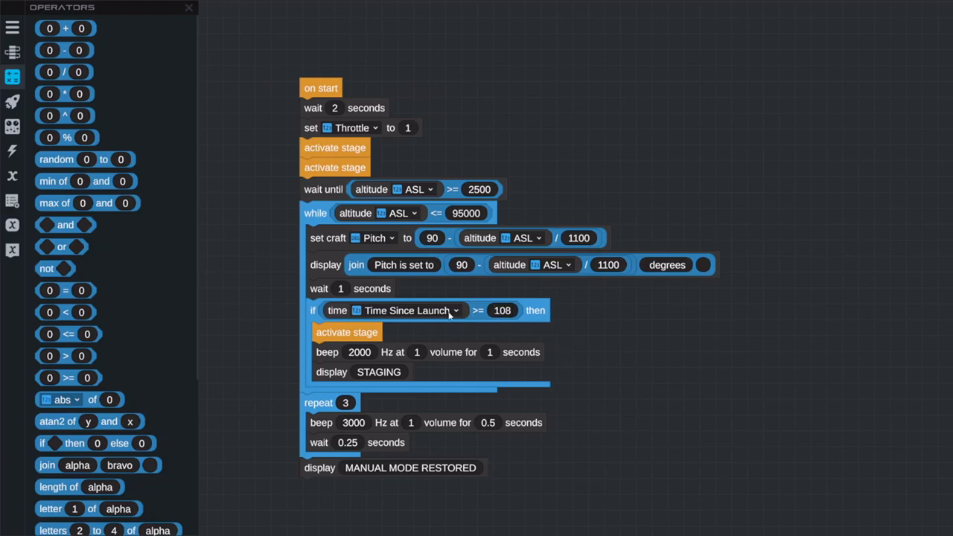
{"action": "left_click", "coordinate": [456, 311]}
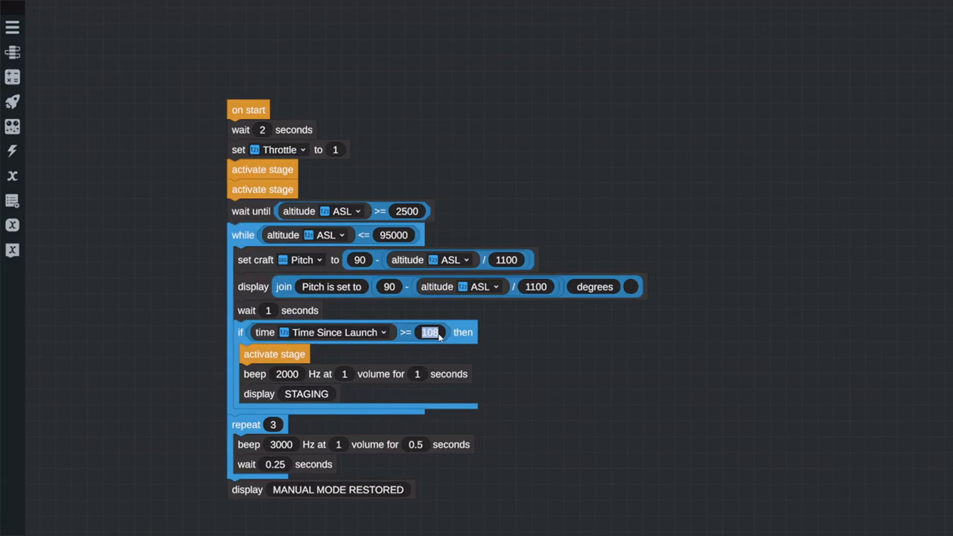
Change the staging threshold to 120, overwrite the saved program, and save it to the craft.
{"action": "type", "text": "120"}
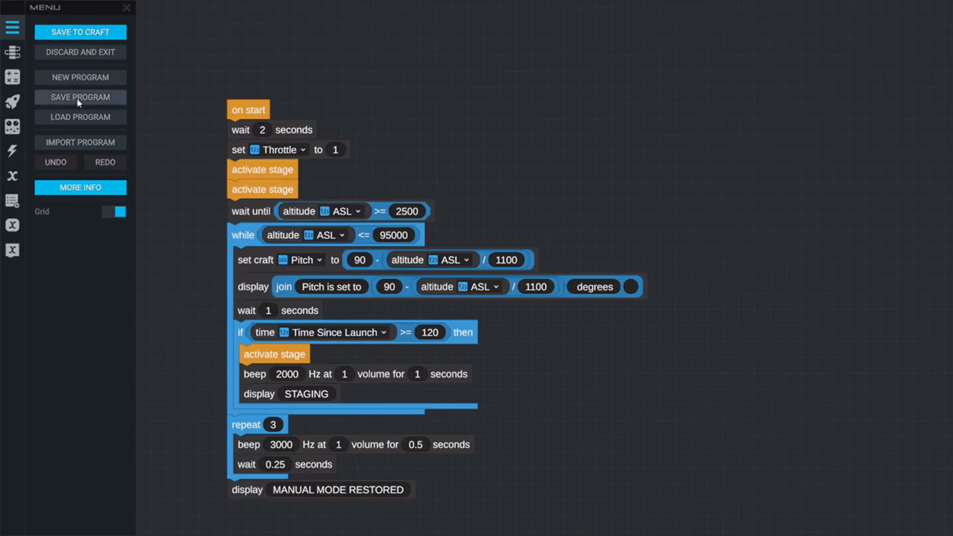
{"action": "left_click", "coordinate": [80, 97]}
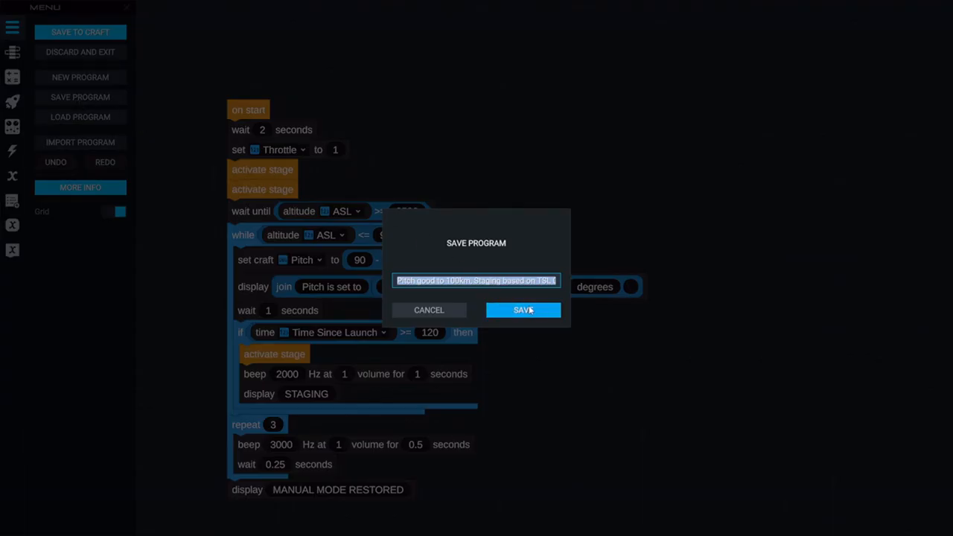
{"action": "left_click", "coordinate": [524, 310]}
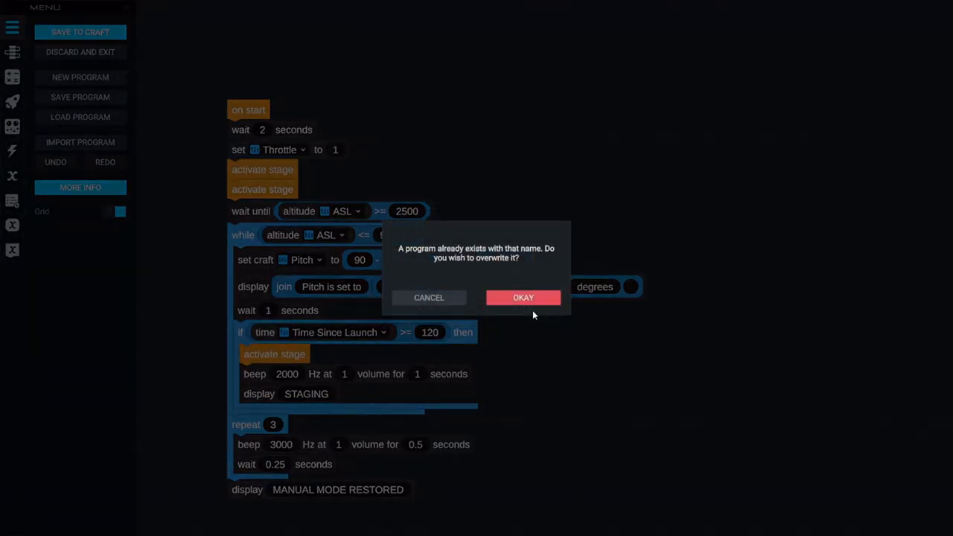
{"action": "left_click", "coordinate": [523, 297]}
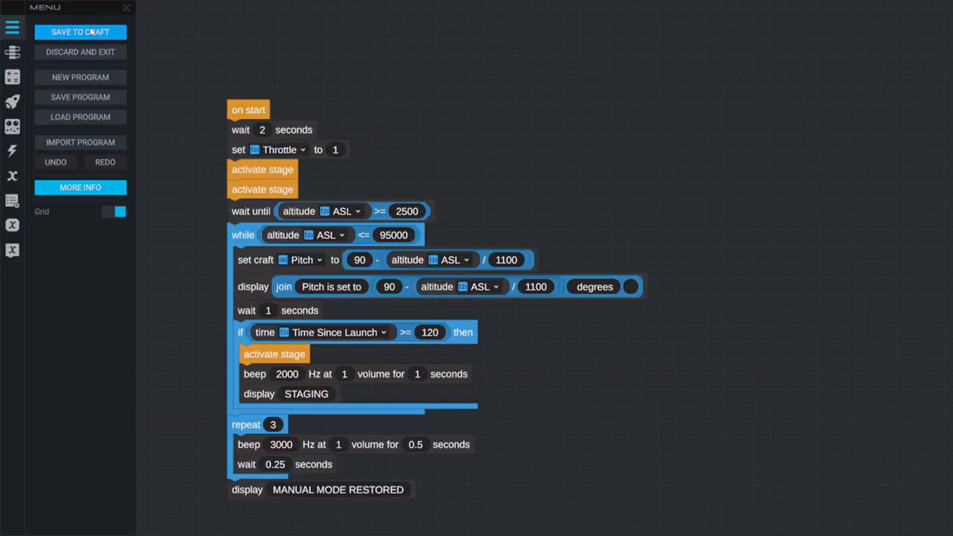
{"action": "left_click", "coordinate": [80, 32]}
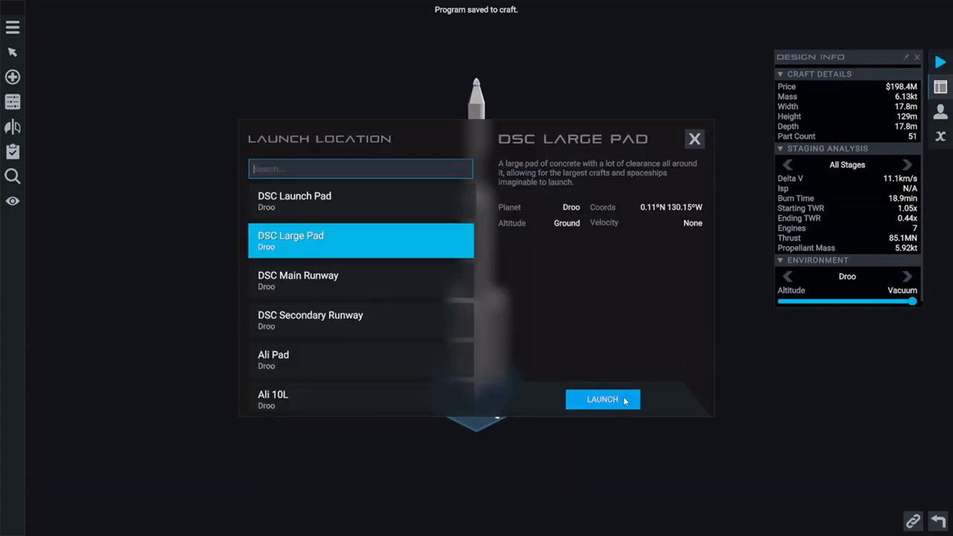
{"action": "left_click", "coordinate": [602, 400]}
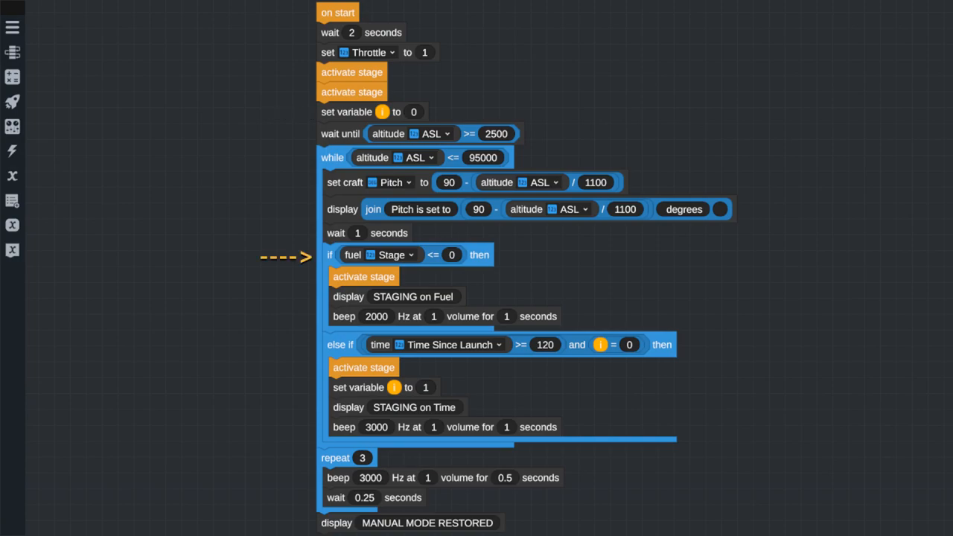
{"action": "mouse_move", "coordinate": [331, 157]}
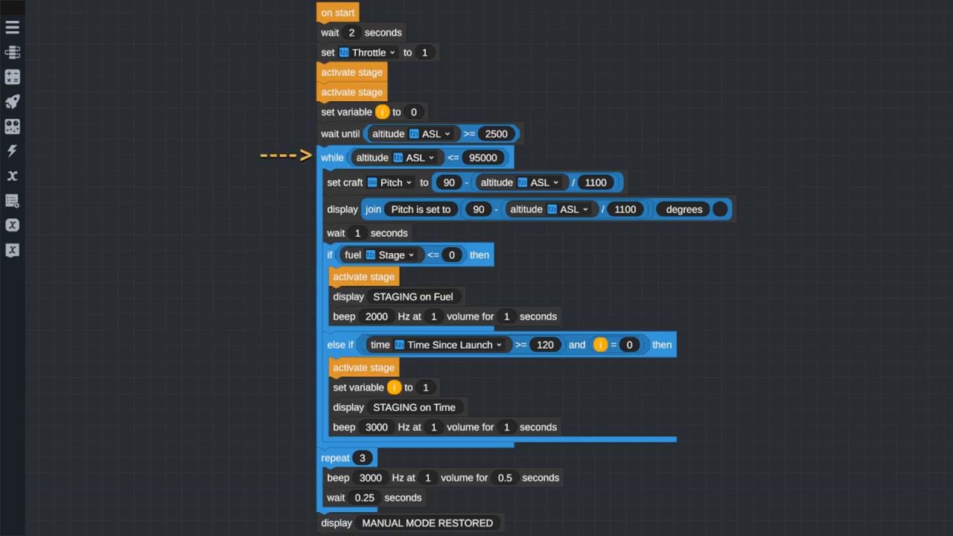
{"action": "mouse_move", "coordinate": [286, 350]}
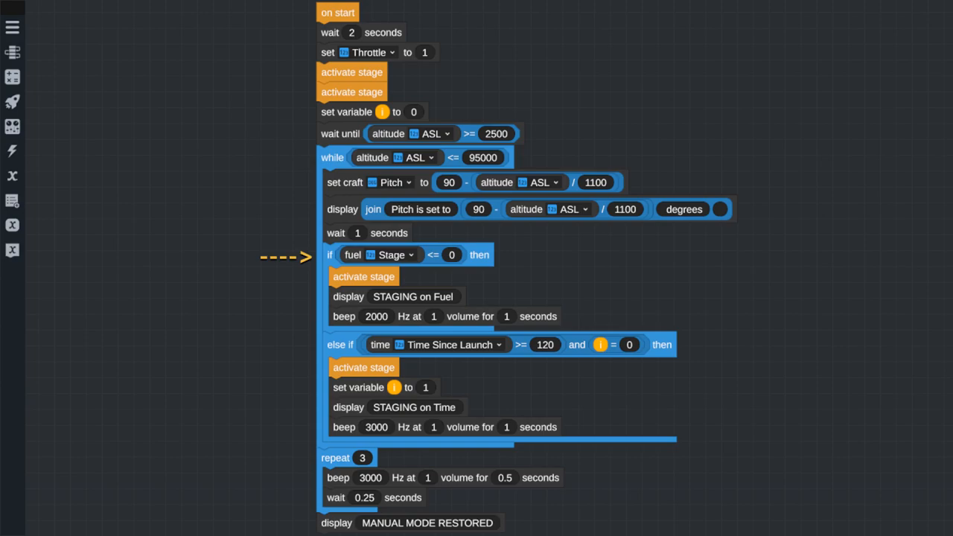
{"action": "mouse_move", "coordinate": [290, 343]}
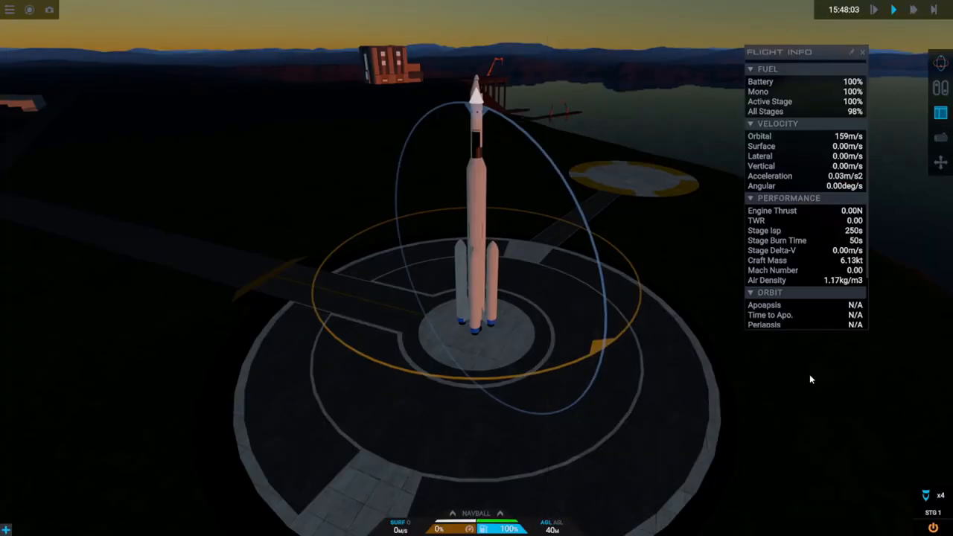
Press Space to activate the rocket on the launch pad.
{"action": "key", "text": "space"}
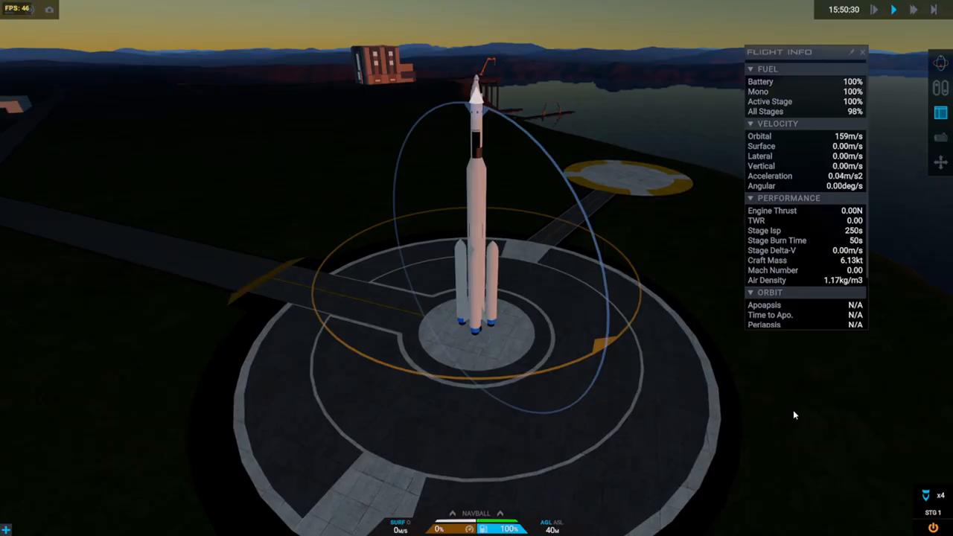
{"action": "key", "text": "space"}
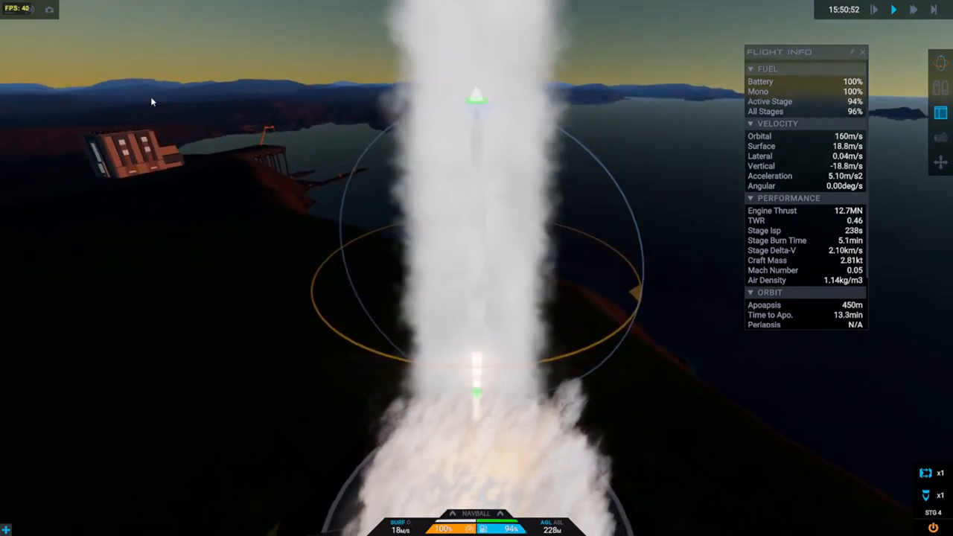
Undo and exit the test flight, then overwrite the existing saved flight program.
{"action": "key", "text": "Escape"}
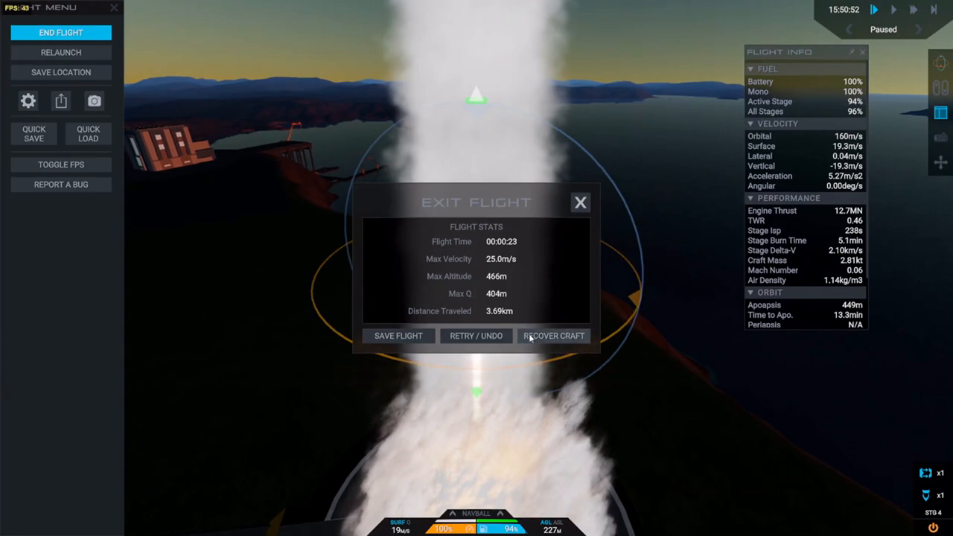
{"action": "left_click", "coordinate": [476, 335]}
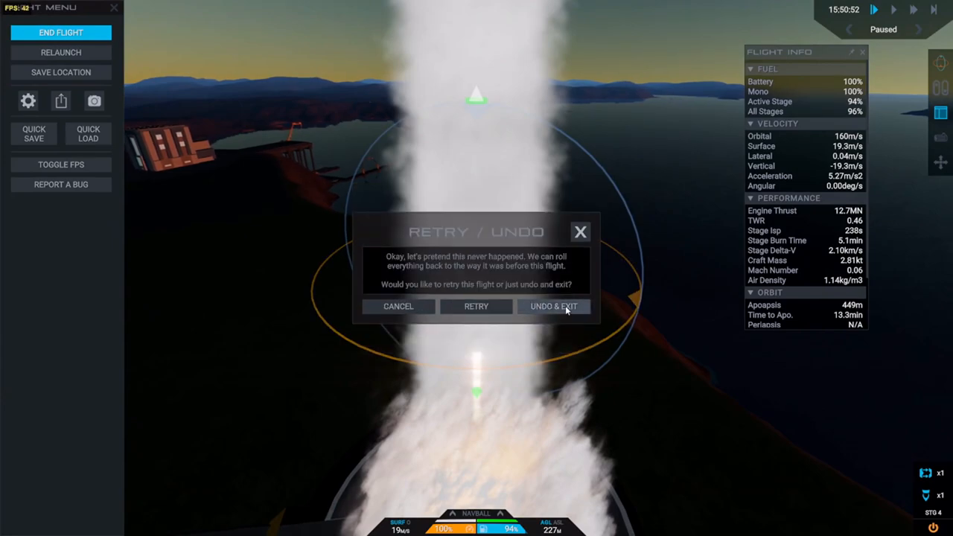
{"action": "left_click", "coordinate": [554, 306]}
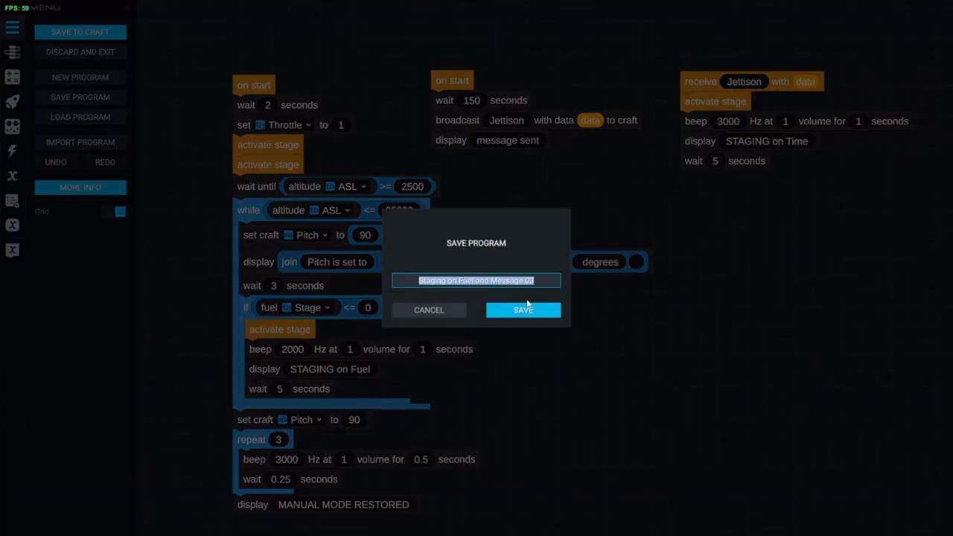
{"action": "left_click", "coordinate": [523, 310]}
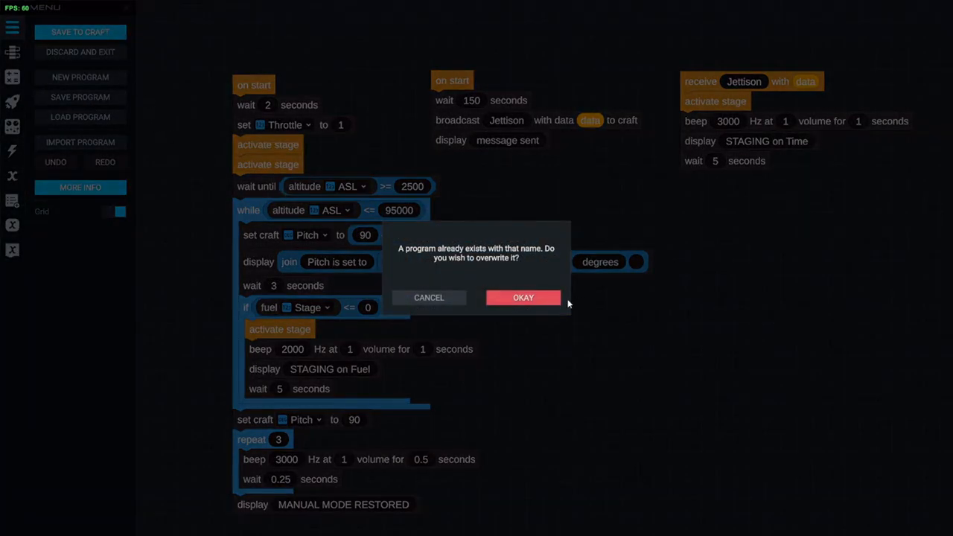
{"action": "left_click", "coordinate": [522, 297]}
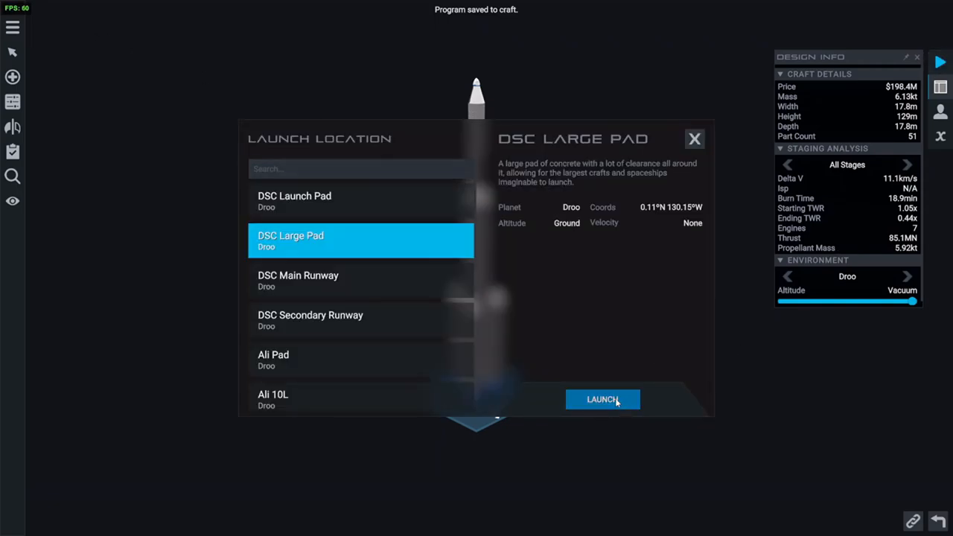
Launch the rocket from DSC Large Pad and ignite it.
{"action": "left_click", "coordinate": [602, 399]}
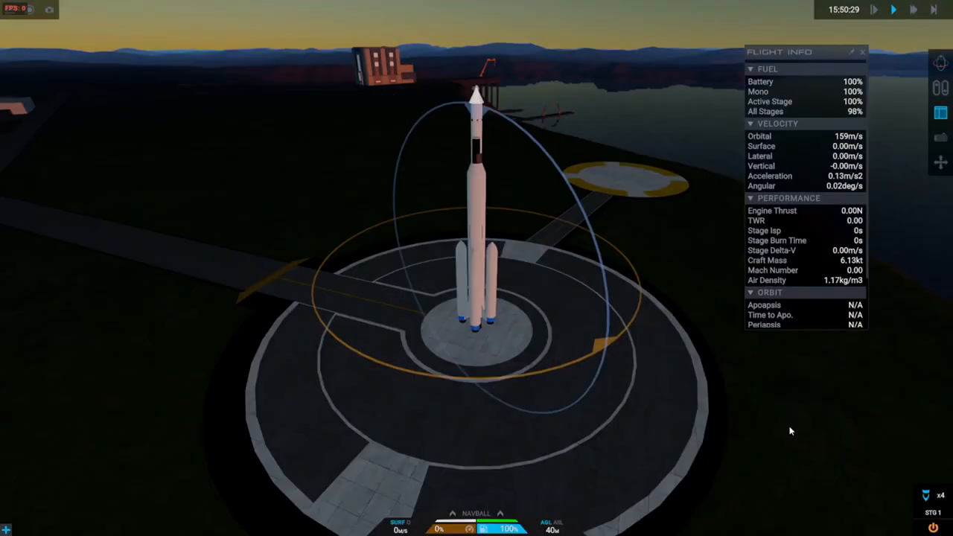
{"action": "key", "text": "space"}
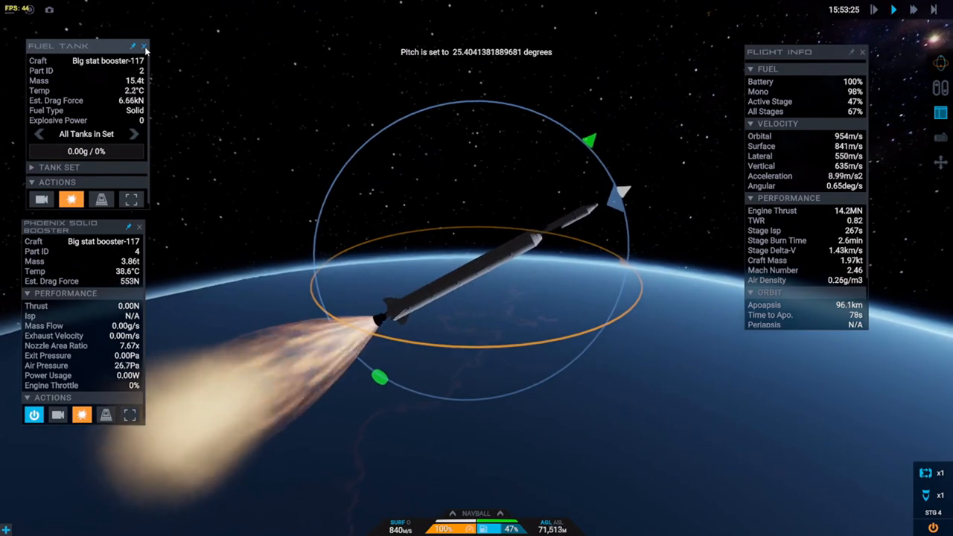
Close the Fuel Tank part info panel while the program flies the ascent.
{"action": "left_click", "coordinate": [145, 45]}
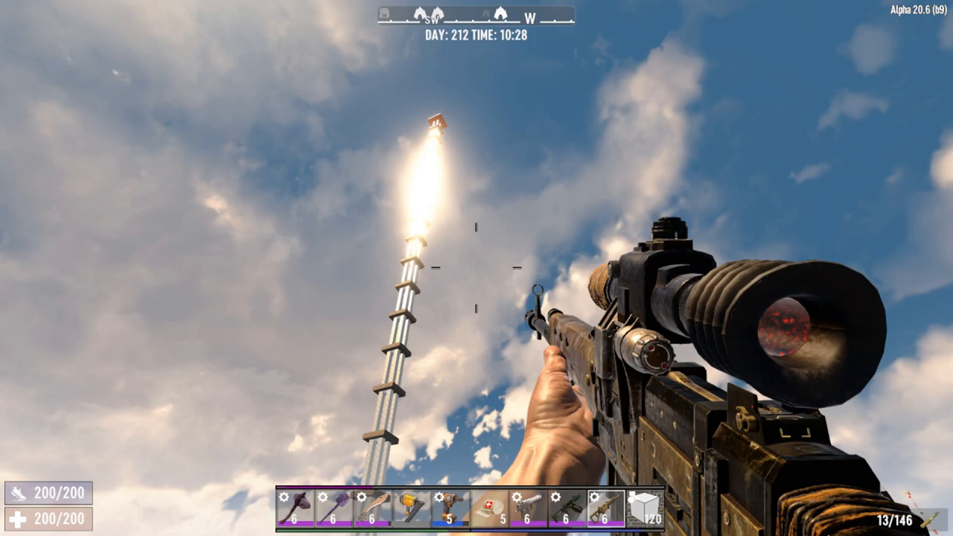
Aim down the rifle scope at the zombie corpses by the stone wall.
{"action": "right_click", "coordinate": [477, 268]}
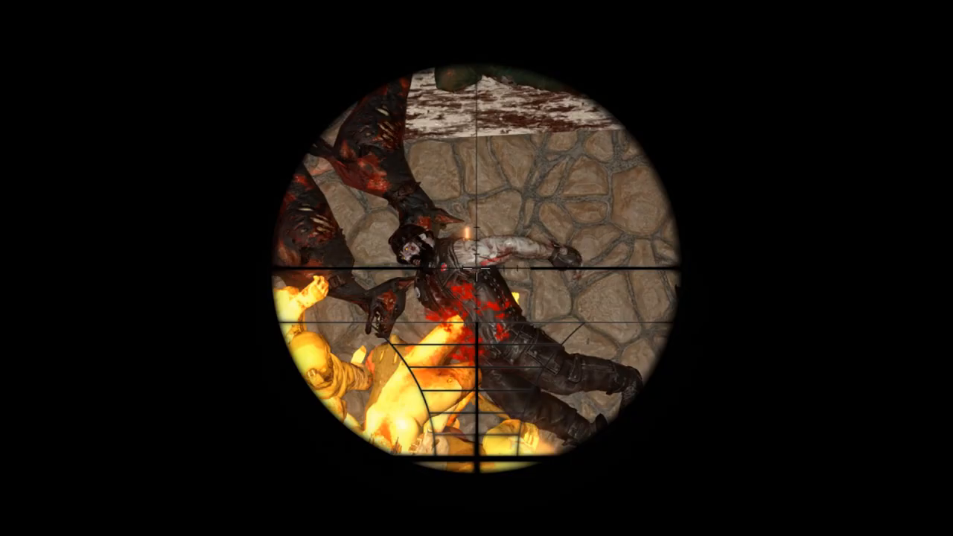